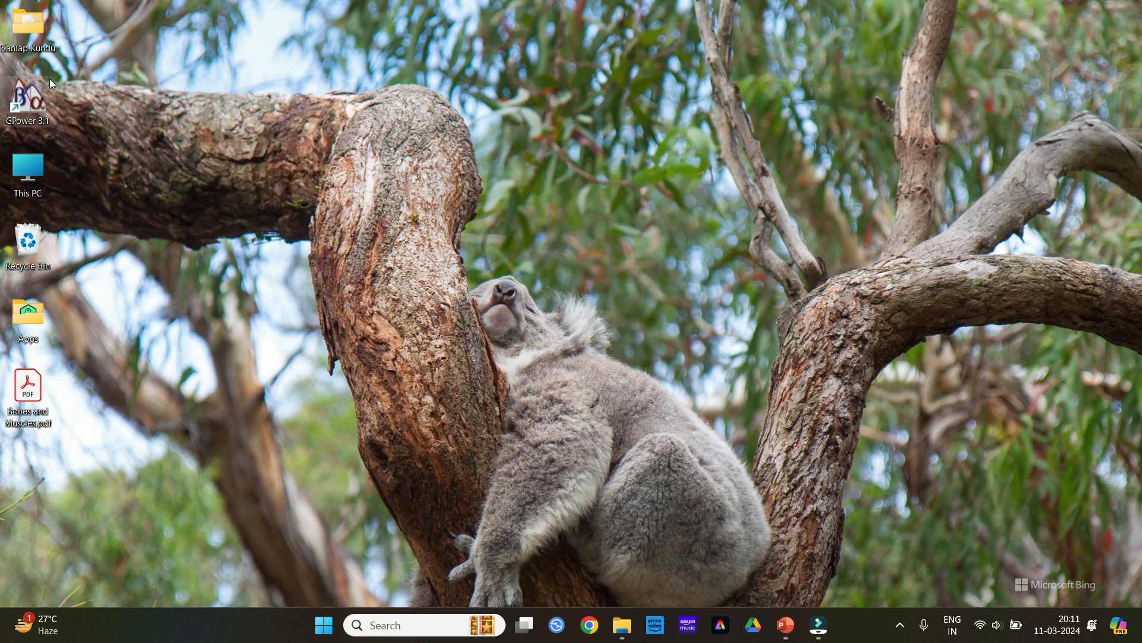
{"action": "mouse_move", "coordinate": [41, 95]}
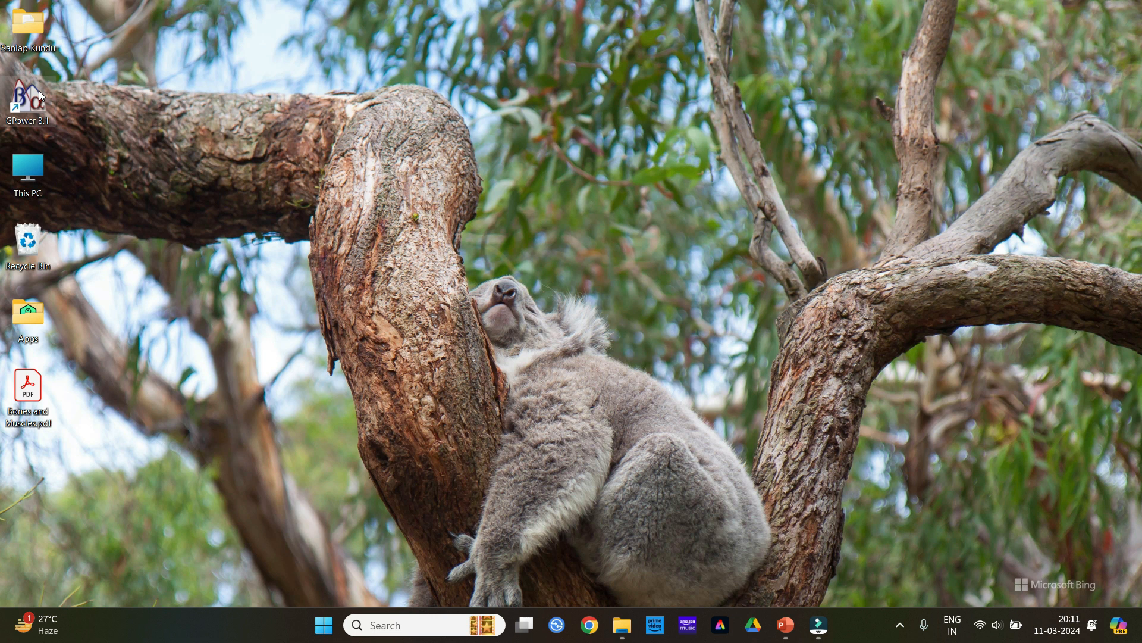
Step: Launch G*Power 3.1 from its desktop shortcut
{"action": "double_click", "coordinate": [27, 92]}
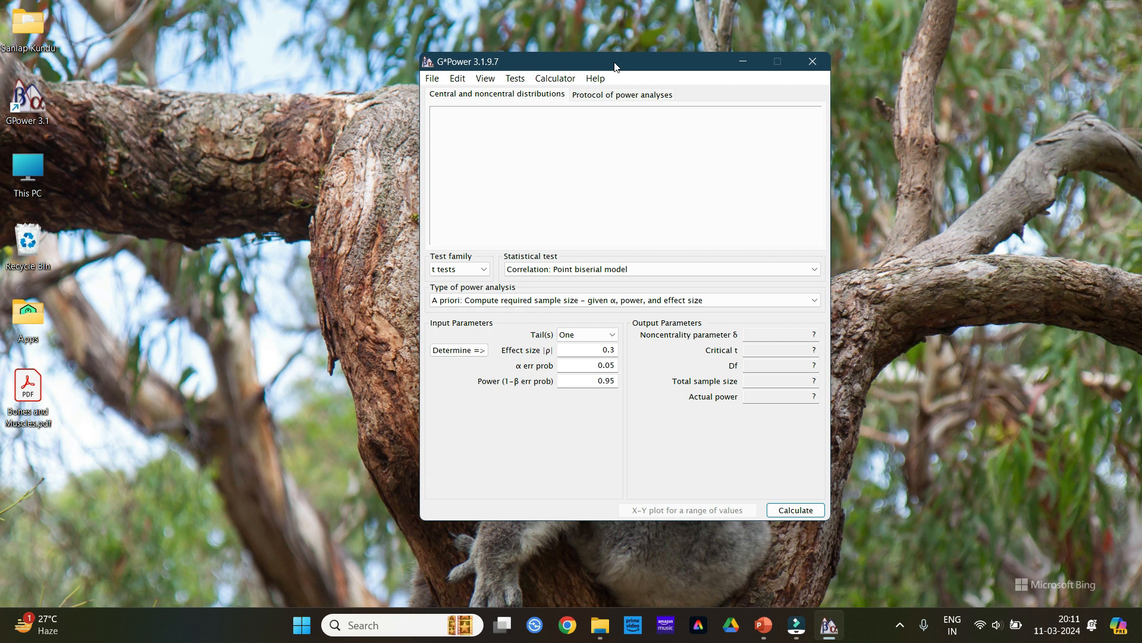
{"action": "mouse_move", "coordinate": [485, 250]}
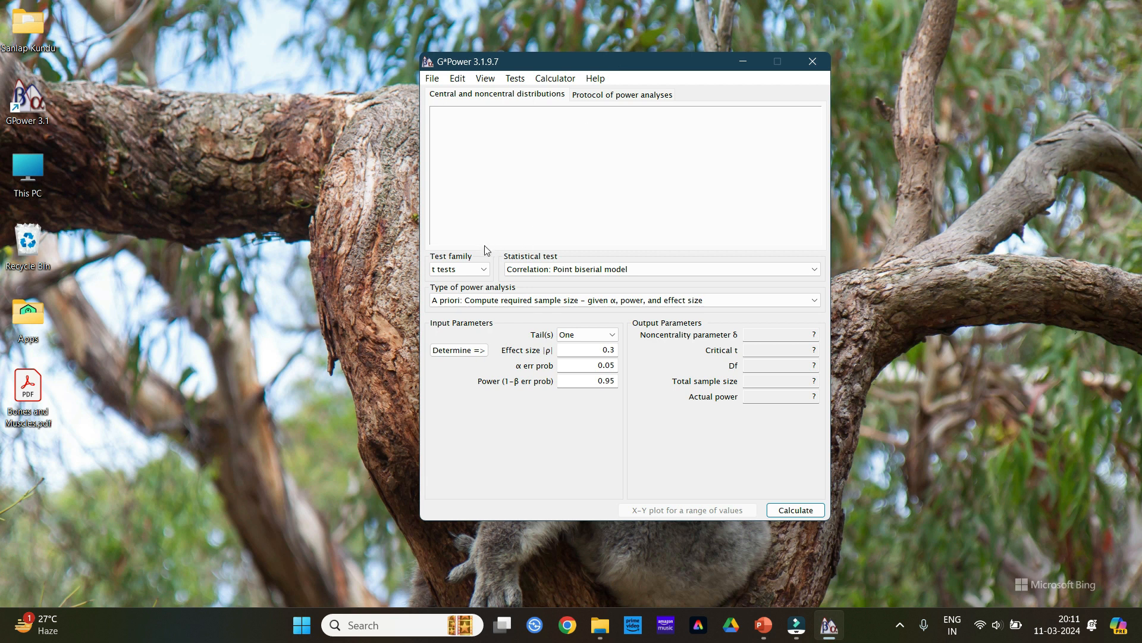
Step: Select the two independent means t test with A priori sample-size computation
{"action": "left_click", "coordinate": [459, 269]}
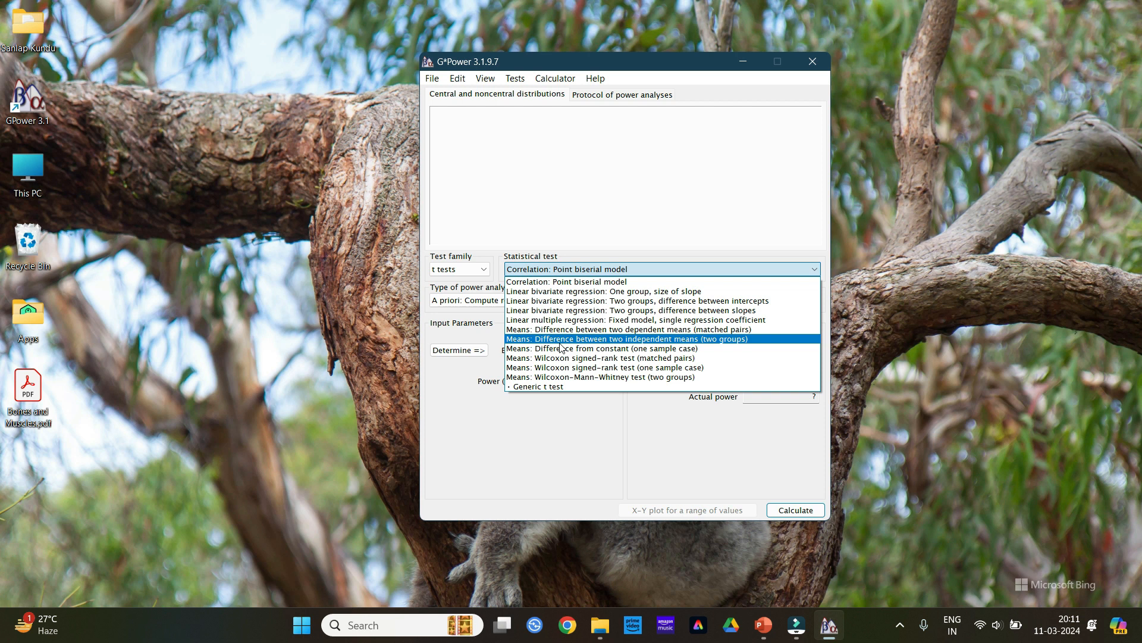
{"action": "left_click", "coordinate": [632, 338]}
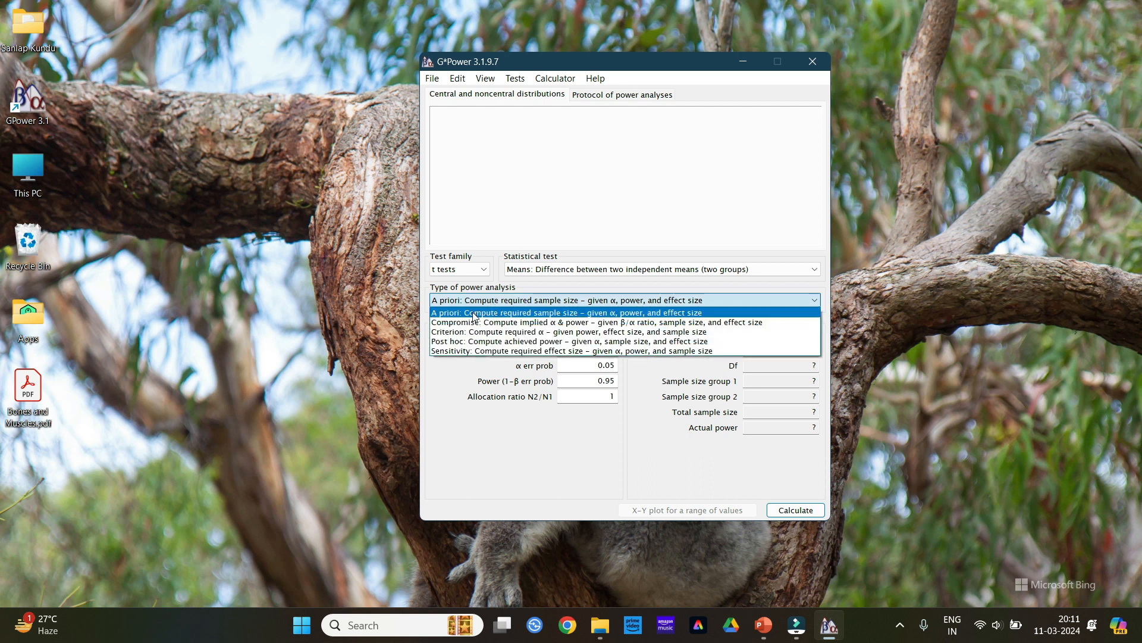
{"action": "left_click", "coordinate": [566, 312]}
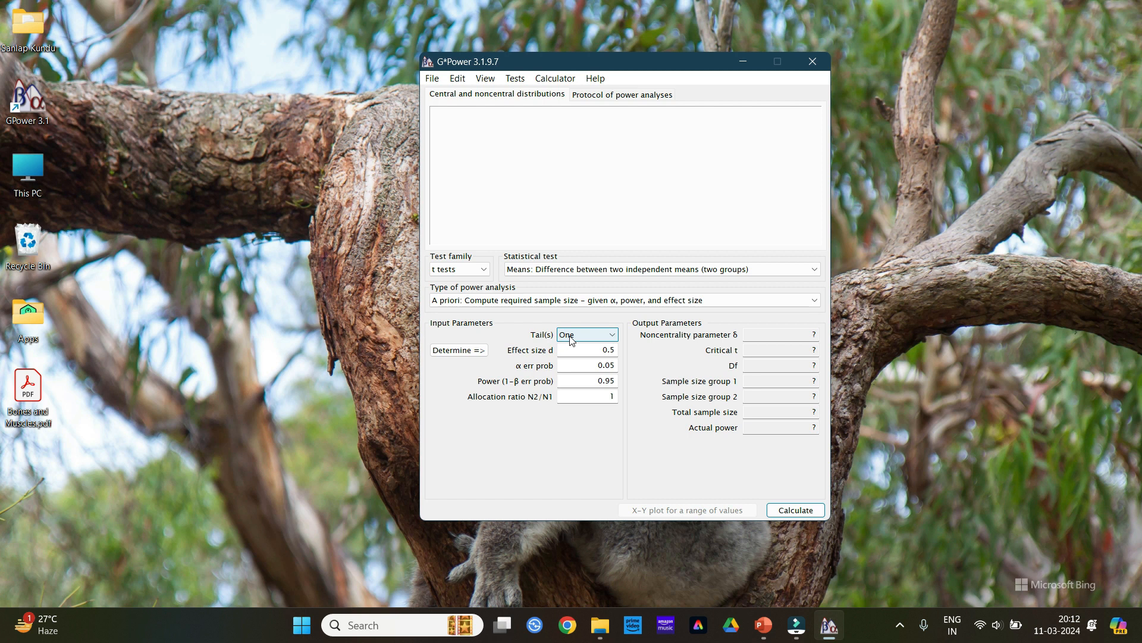
Step: Set Tail(s) to Two
{"action": "left_click", "coordinate": [609, 333]}
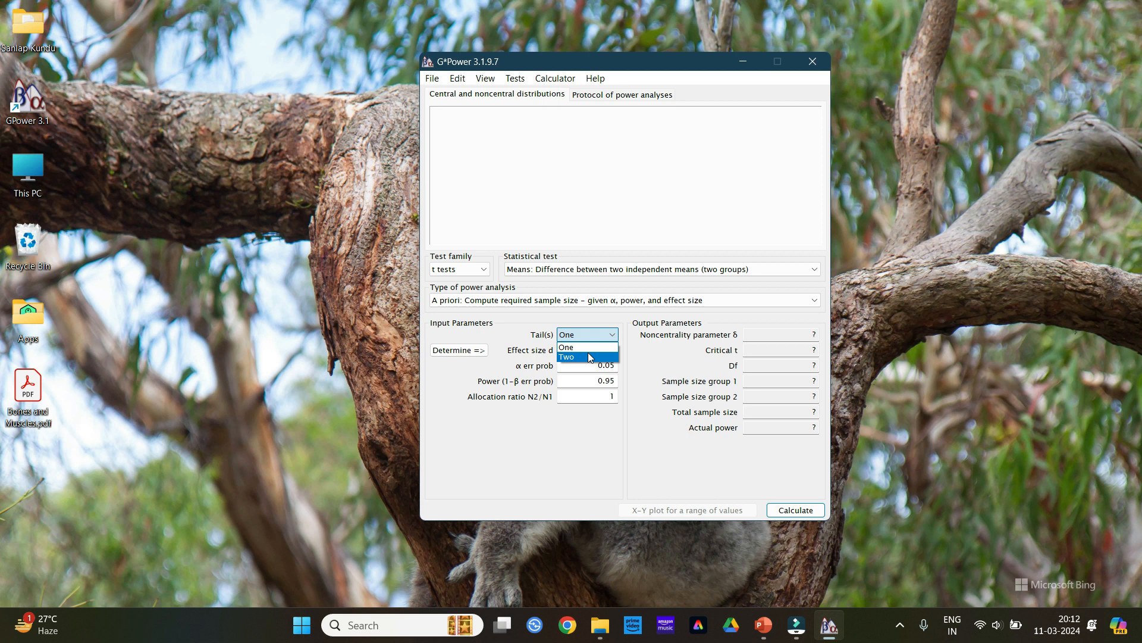
{"action": "left_click", "coordinate": [580, 357]}
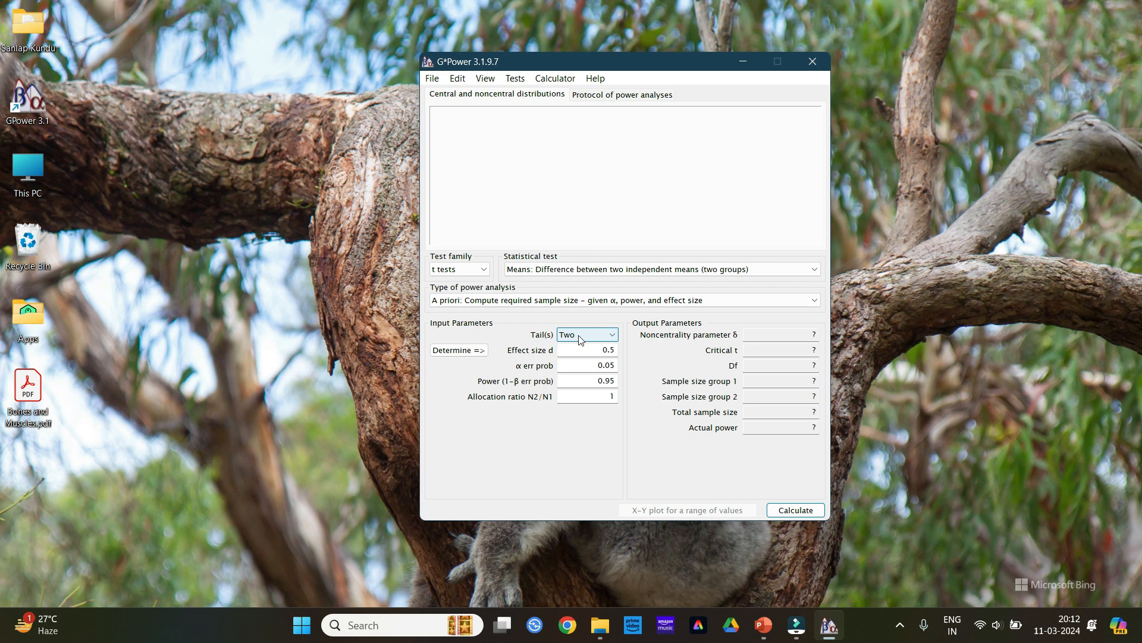
{"action": "mouse_move", "coordinate": [532, 361]}
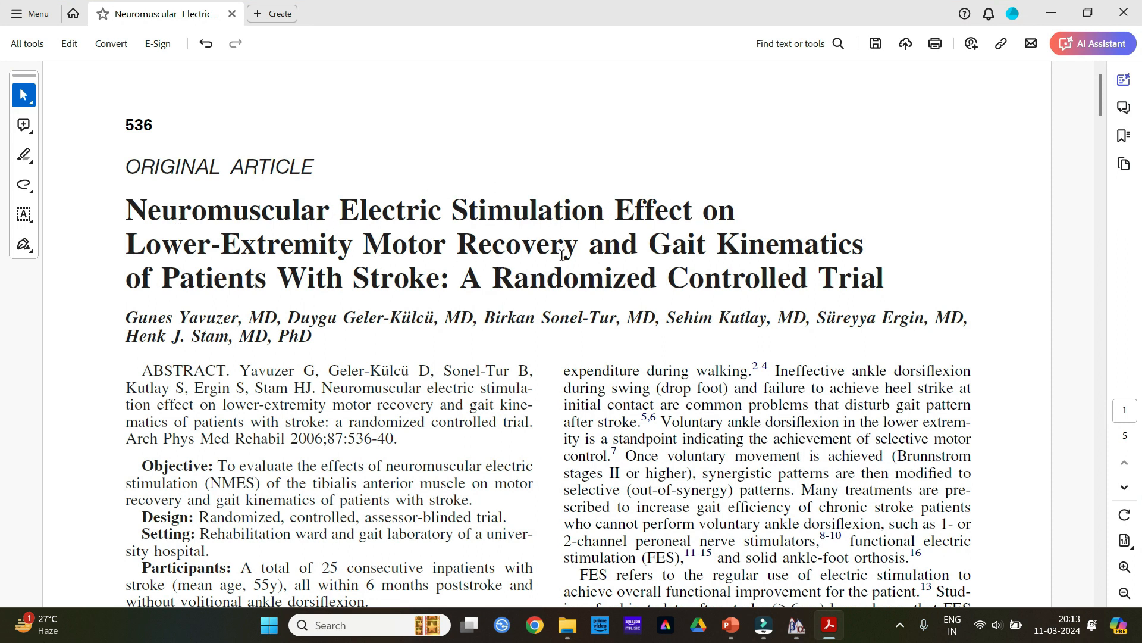
Step: Scroll the article to the highlighted minimal effect size of .54
{"action": "scroll", "scroll_direction": "down", "scroll_amount": 3}
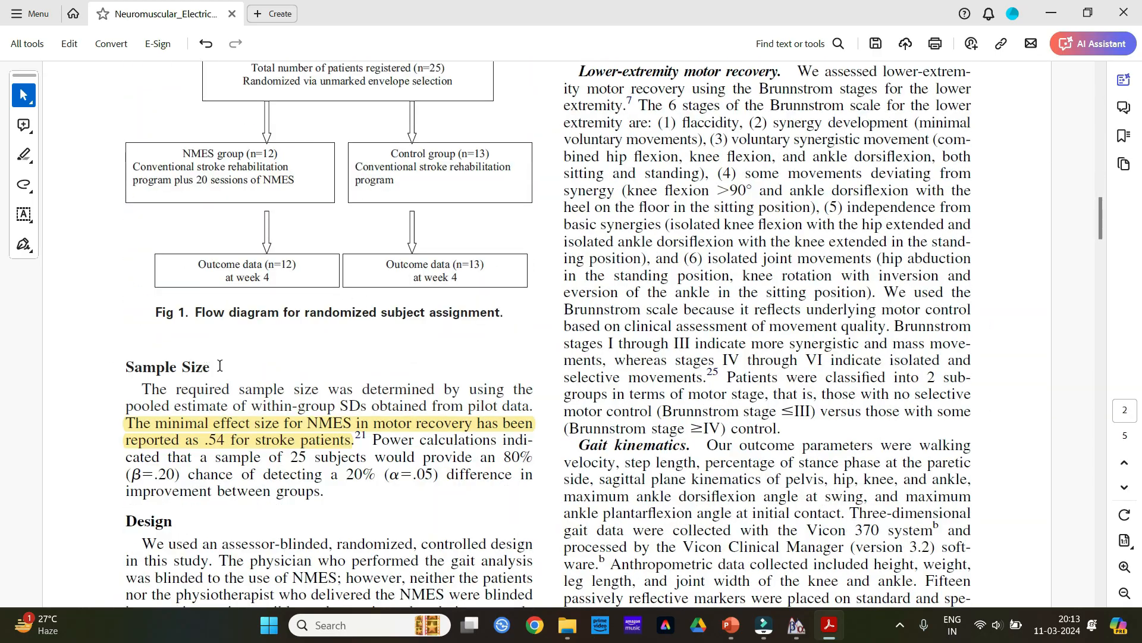
{"action": "mouse_move", "coordinate": [468, 426]}
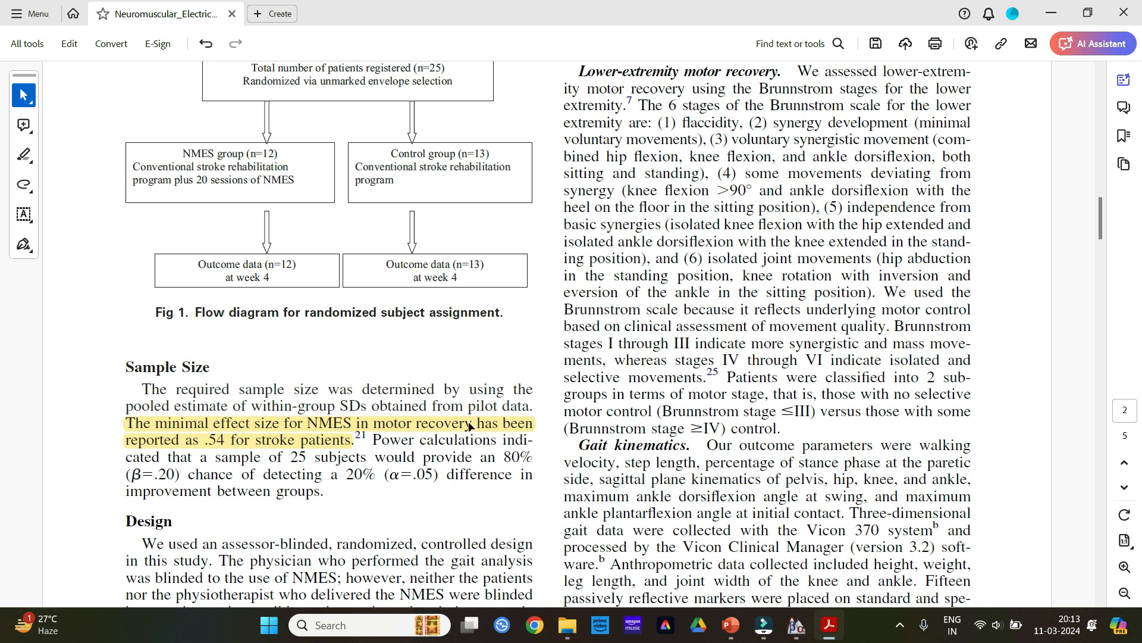
{"action": "mouse_move", "coordinate": [174, 433]}
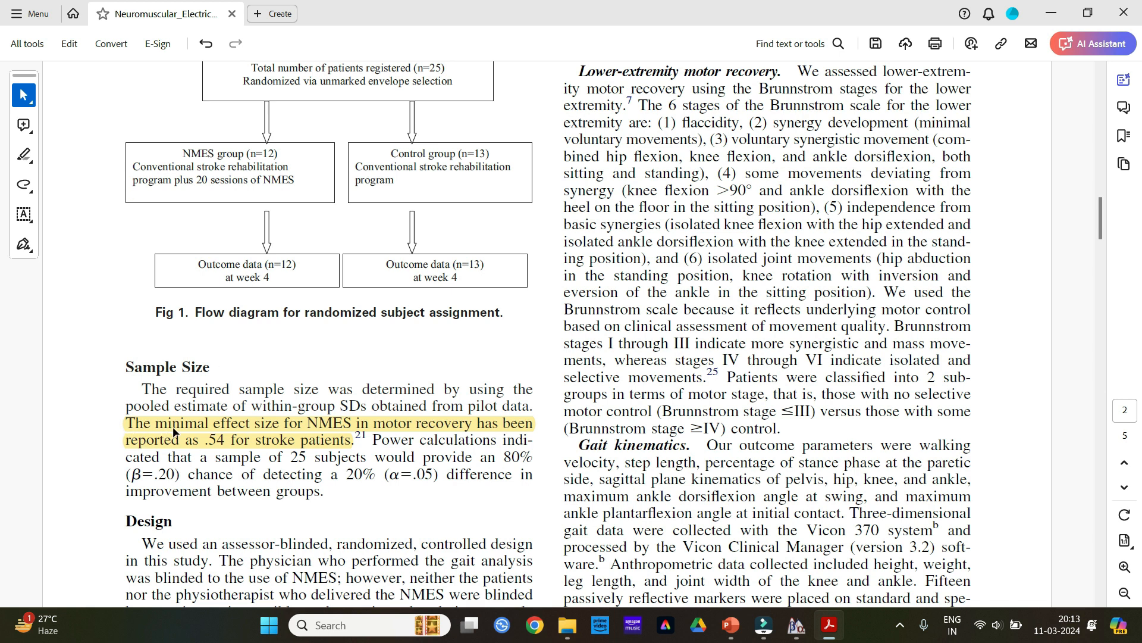
{"action": "mouse_move", "coordinate": [381, 429]}
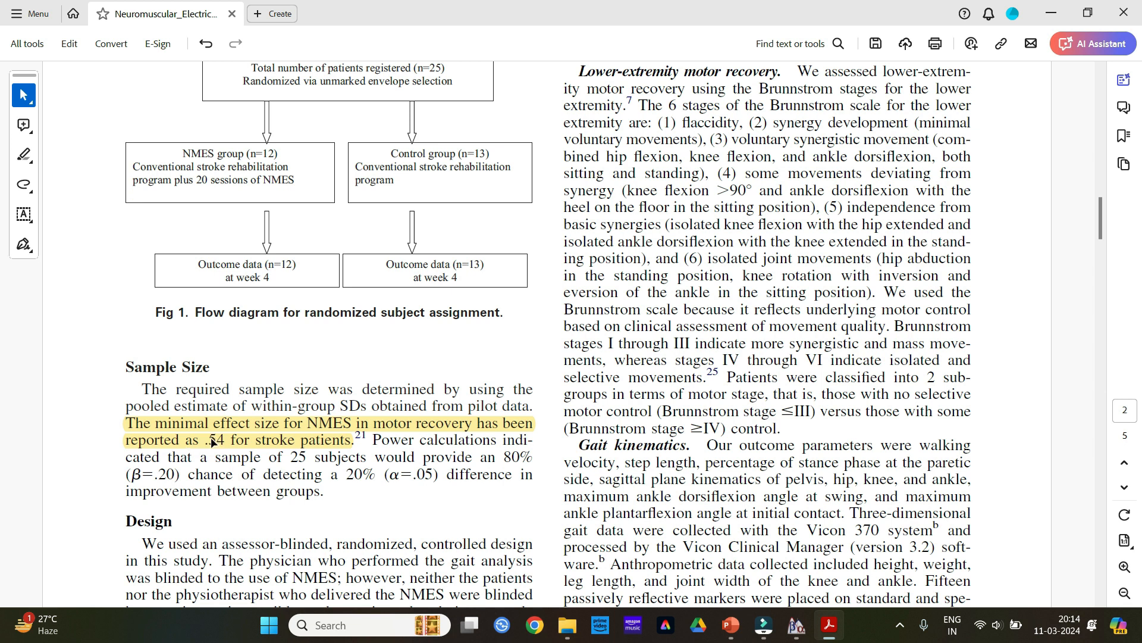
{"action": "mouse_move", "coordinate": [1051, 11]}
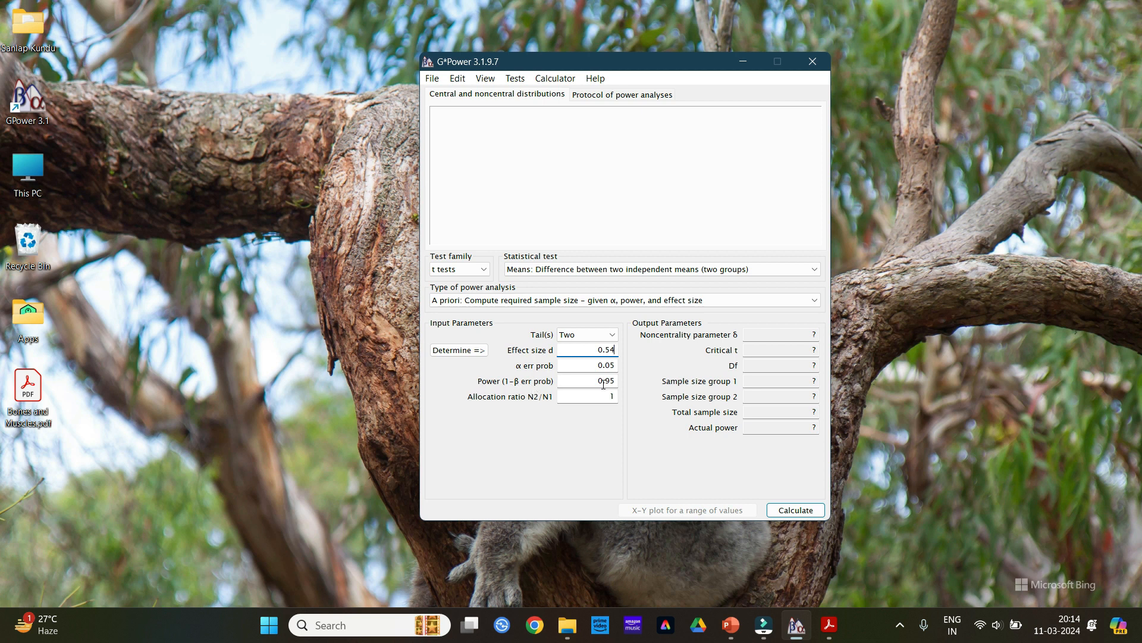
Step: Enter effect size d 0.54 and power 0.80
{"action": "left_click", "coordinate": [595, 381]}
{"action": "type", "text": "0.8"}
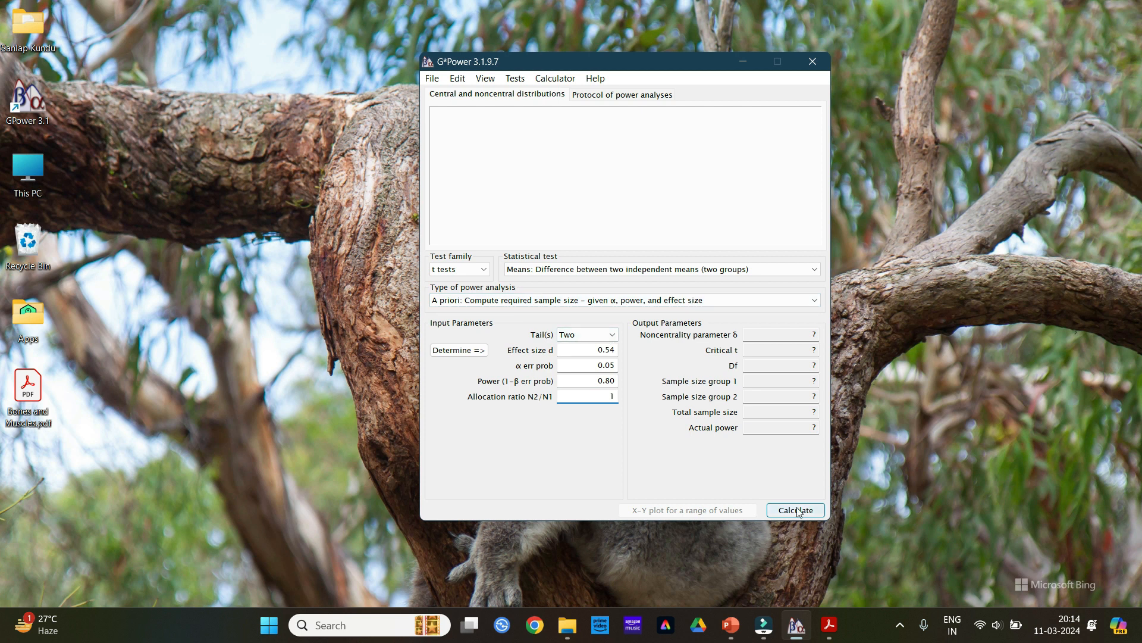
Step: Calculate the result: 55 per group, total 110, actual power 0.801
{"action": "left_click", "coordinate": [796, 510]}
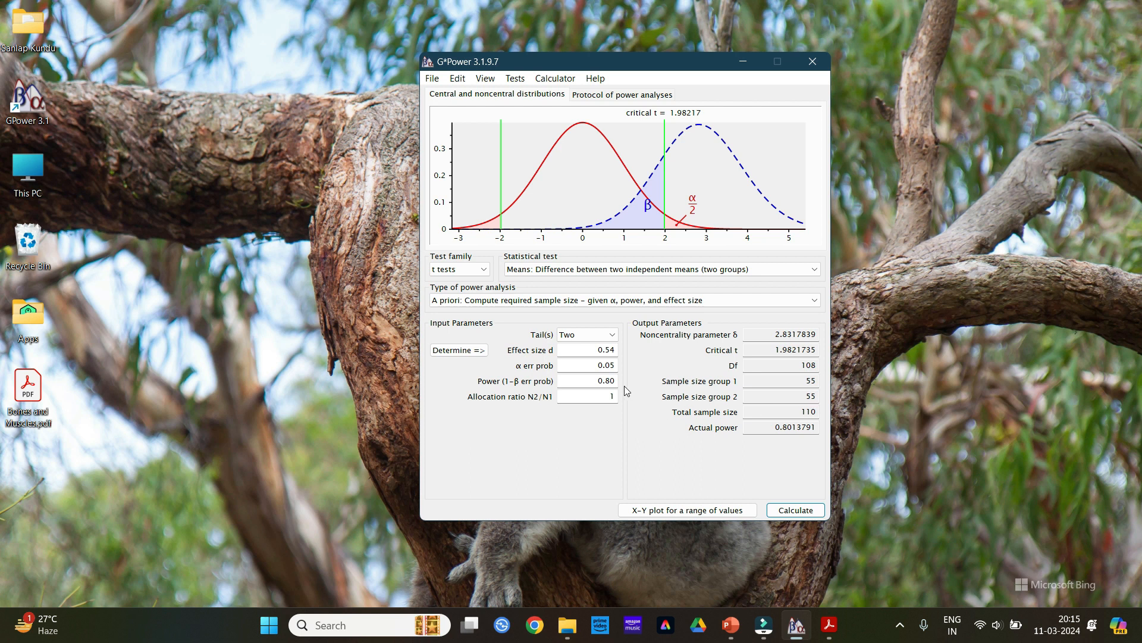
{"action": "mouse_move", "coordinate": [531, 415]}
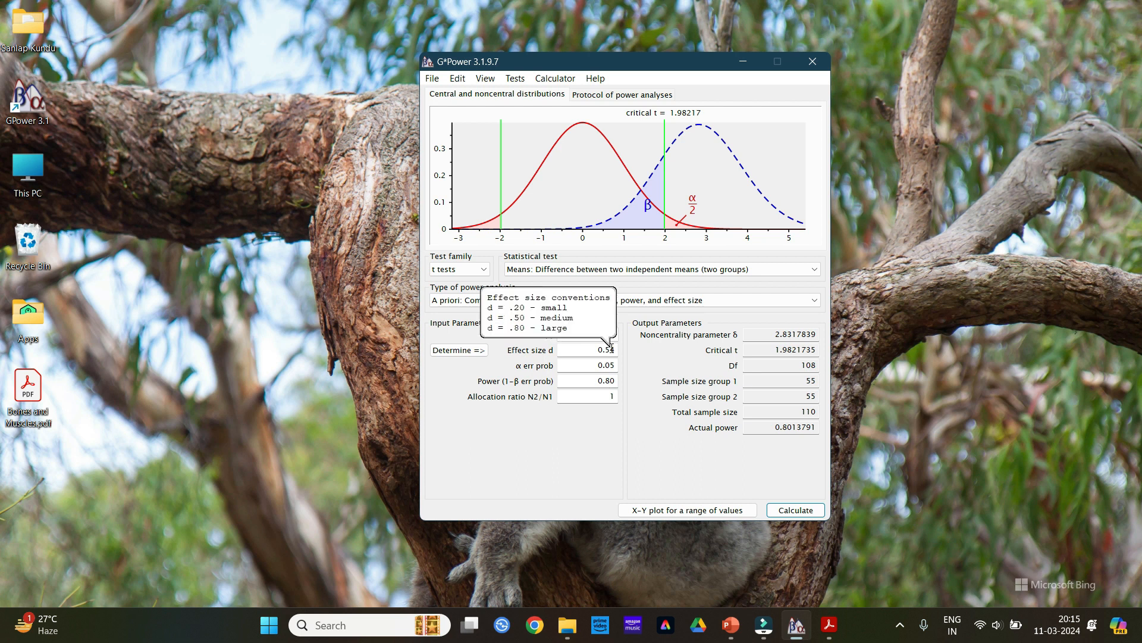
{"action": "mouse_move", "coordinate": [808, 411]}
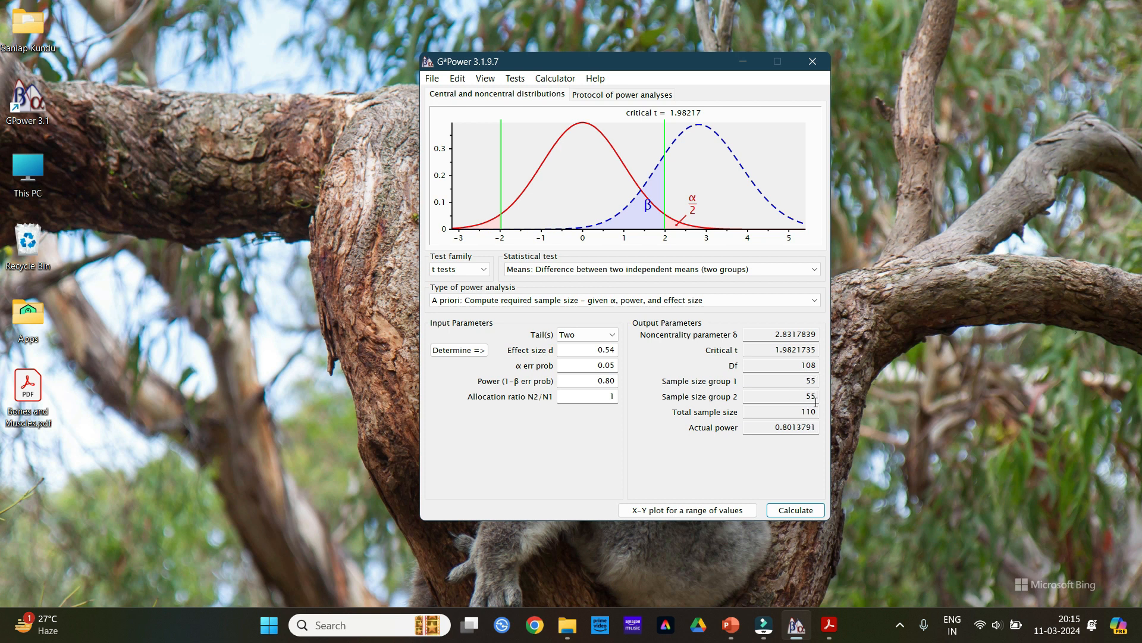
{"action": "mouse_move", "coordinate": [644, 178]}
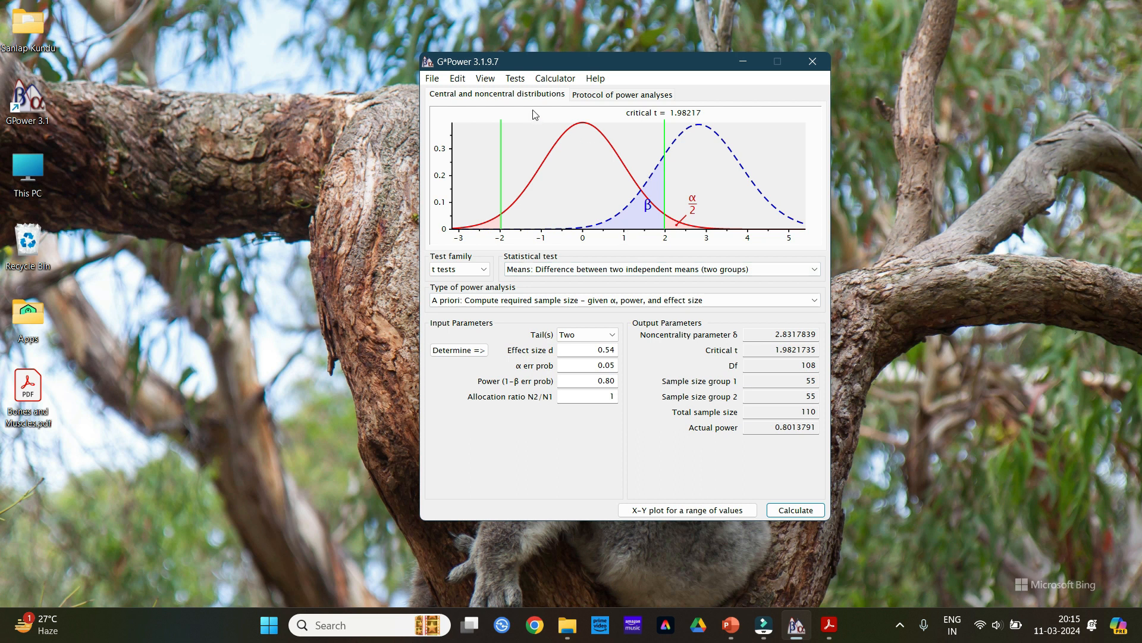
{"action": "mouse_move", "coordinate": [747, 222]}
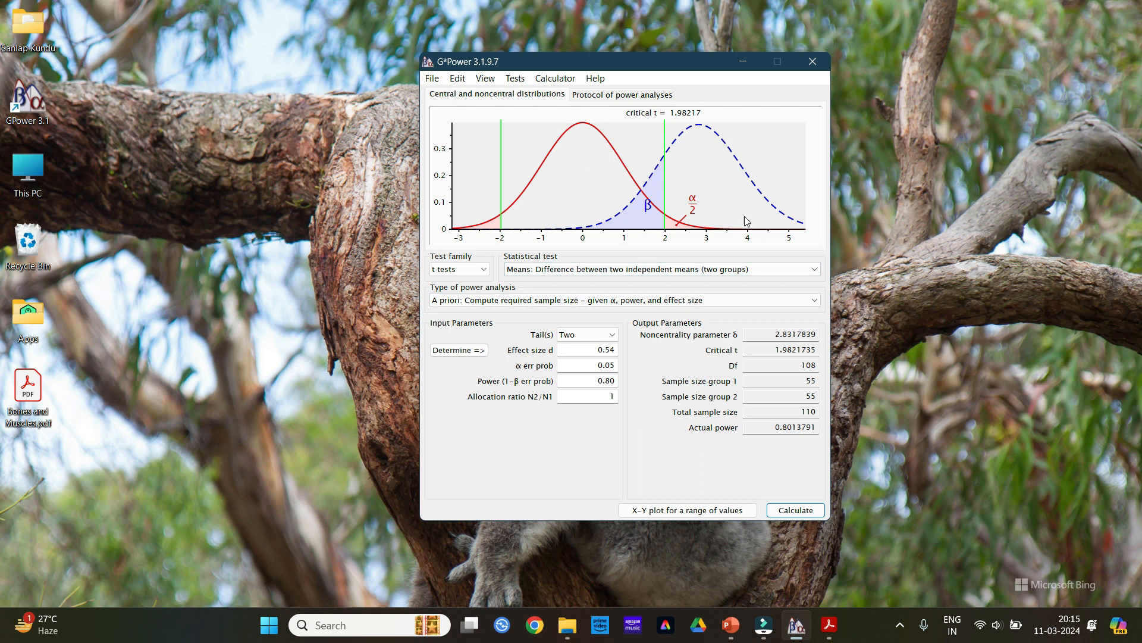
{"action": "mouse_move", "coordinate": [506, 98]}
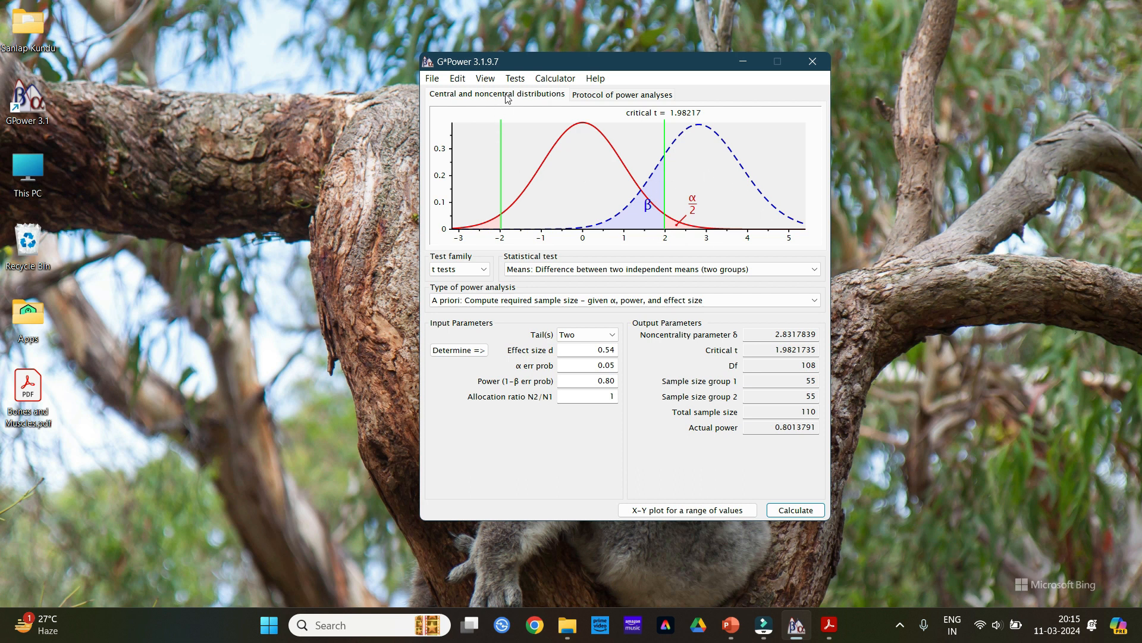
Step: Print the distributions plot with Microsoft Print to PDF as s1.pdf on the desktop
{"action": "left_click", "coordinate": [432, 78]}
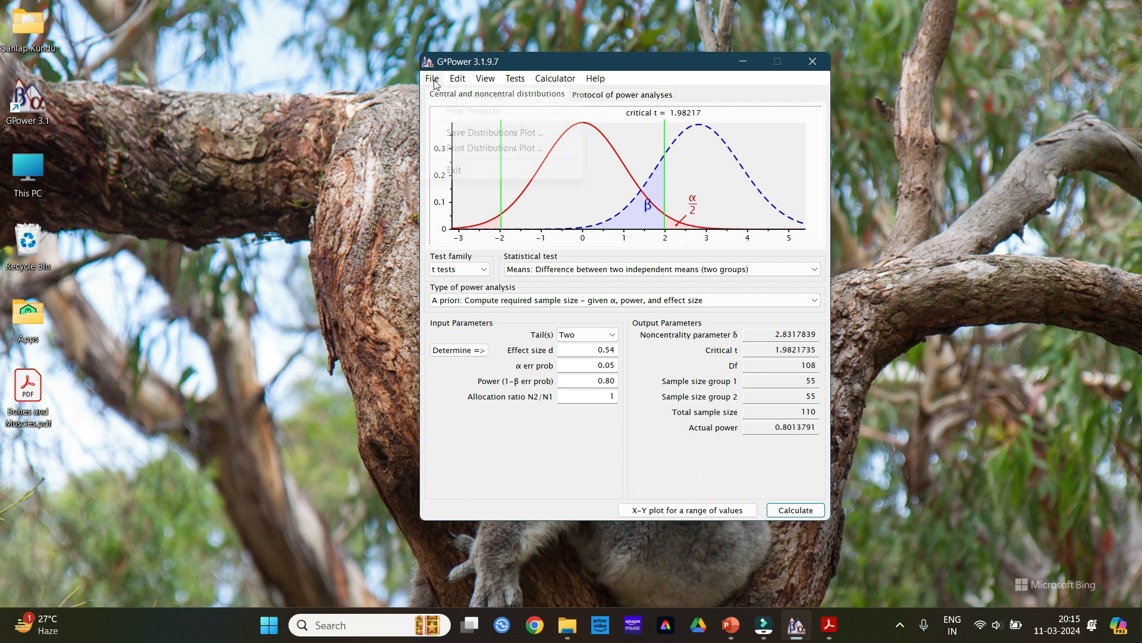
{"action": "left_click", "coordinate": [431, 78]}
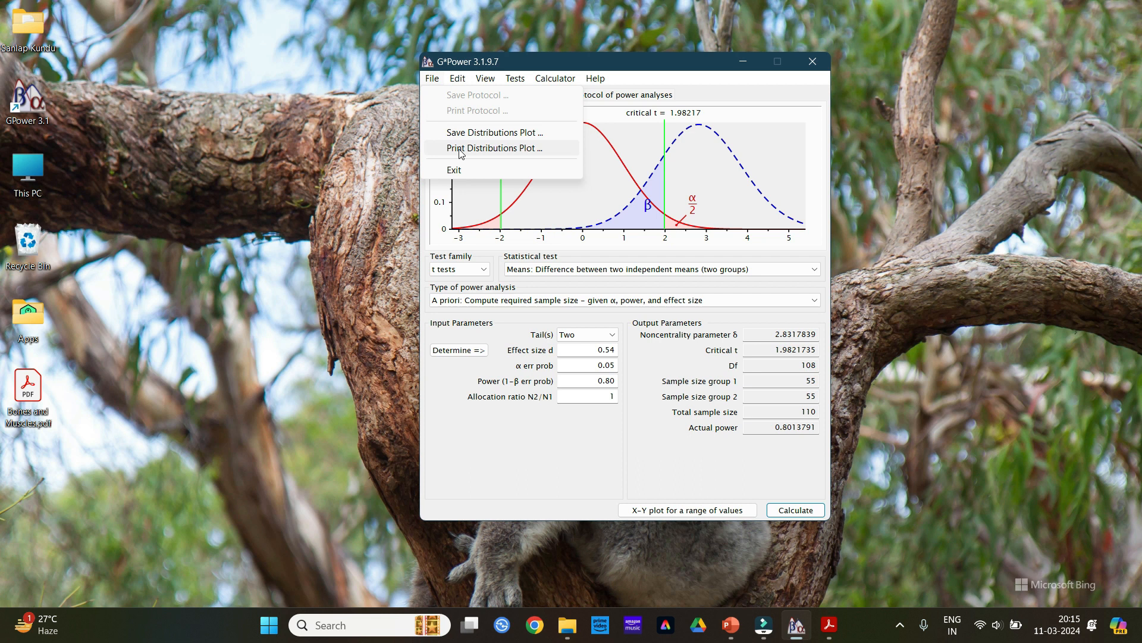
{"action": "left_click", "coordinate": [494, 147]}
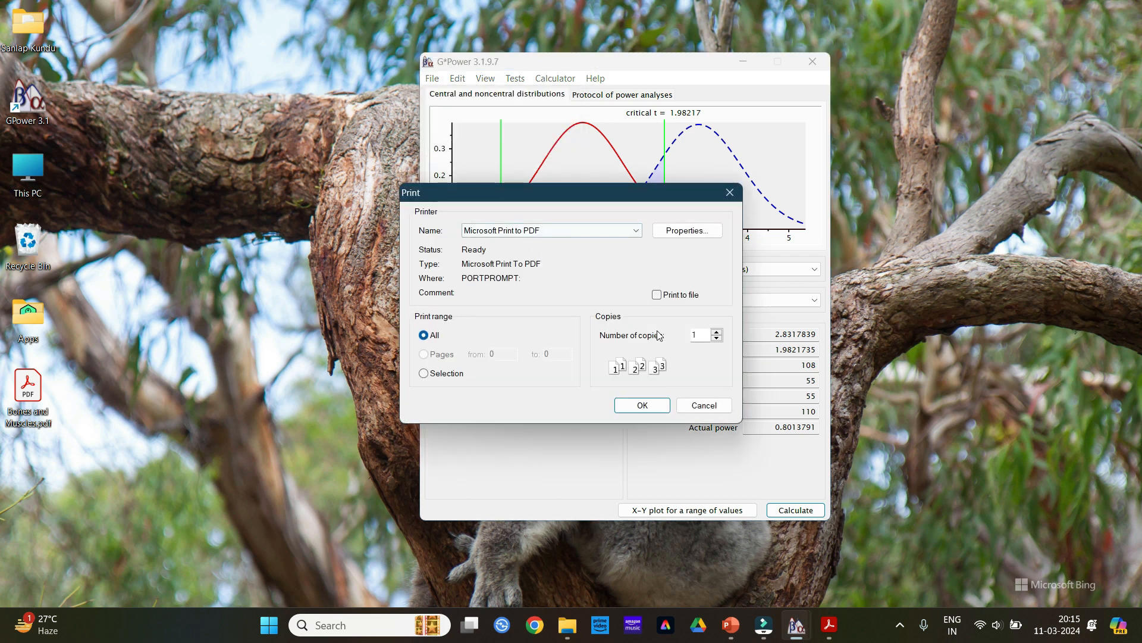
{"action": "left_click", "coordinate": [642, 405]}
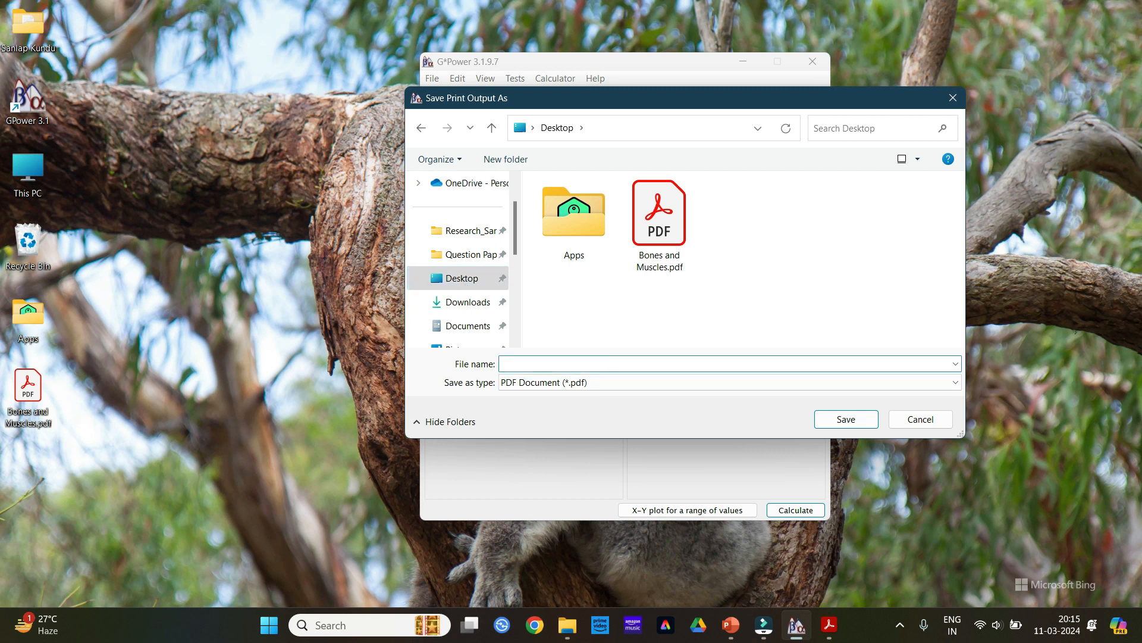
{"action": "left_click", "coordinate": [846, 419]}
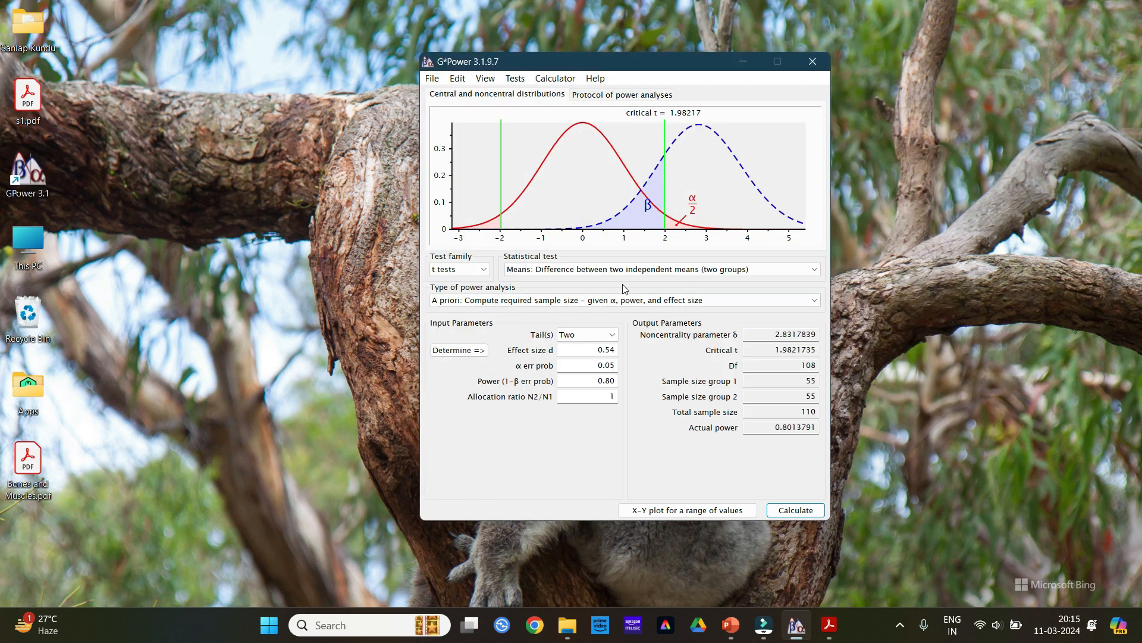
Step: Print the power-analysis protocol to a second PDF, p2.pdf
{"action": "left_click", "coordinate": [623, 94]}
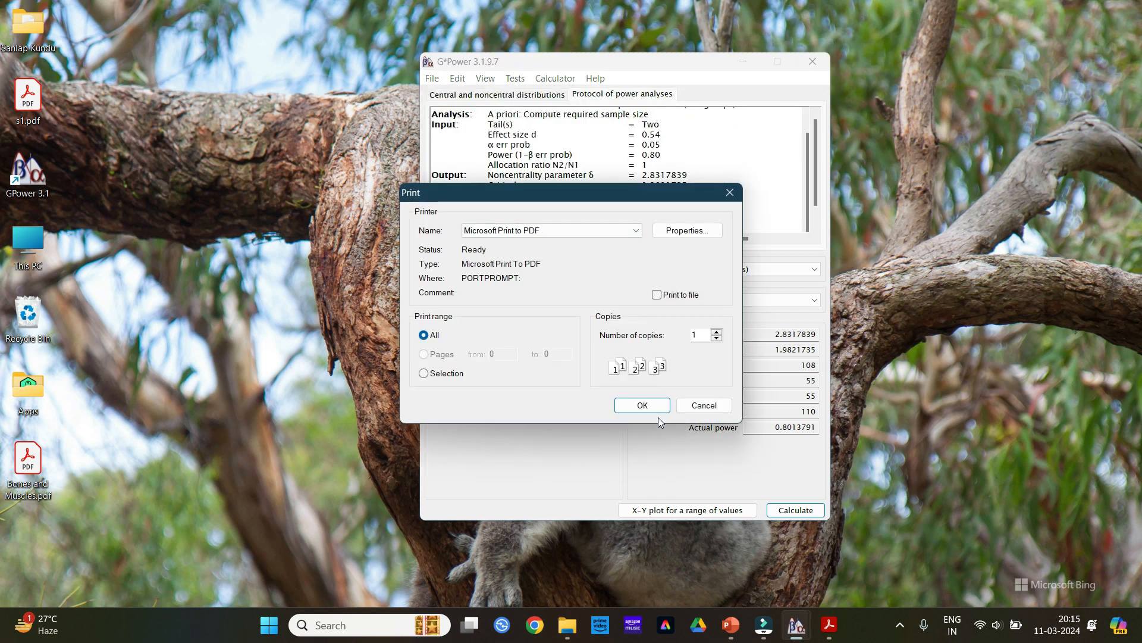
{"action": "left_click", "coordinate": [642, 405]}
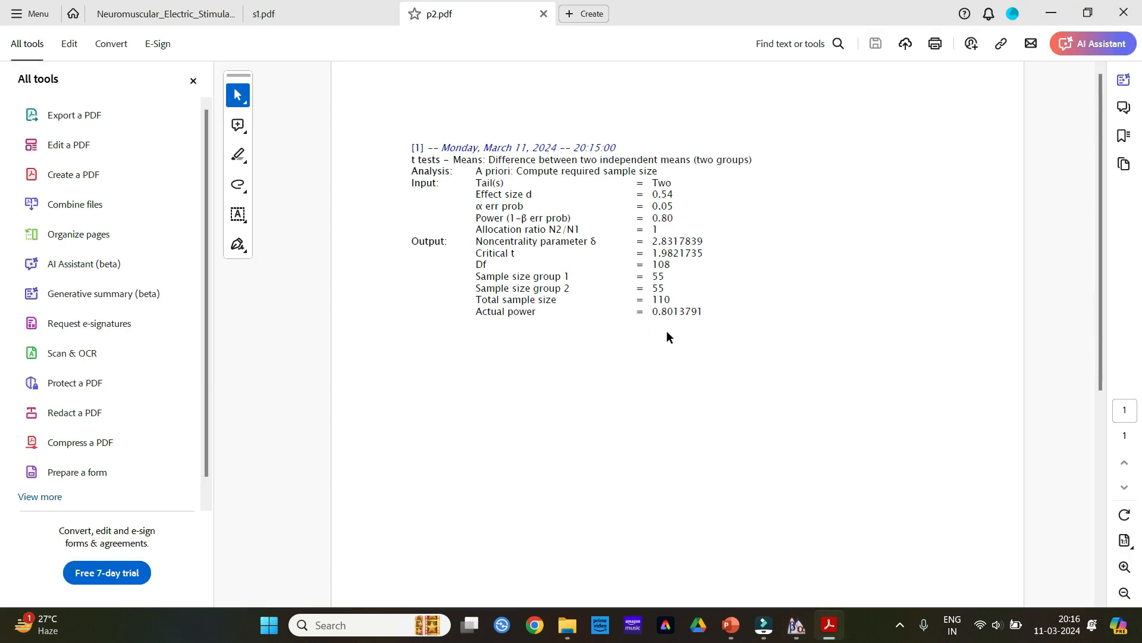
{"action": "mouse_move", "coordinate": [549, 366]}
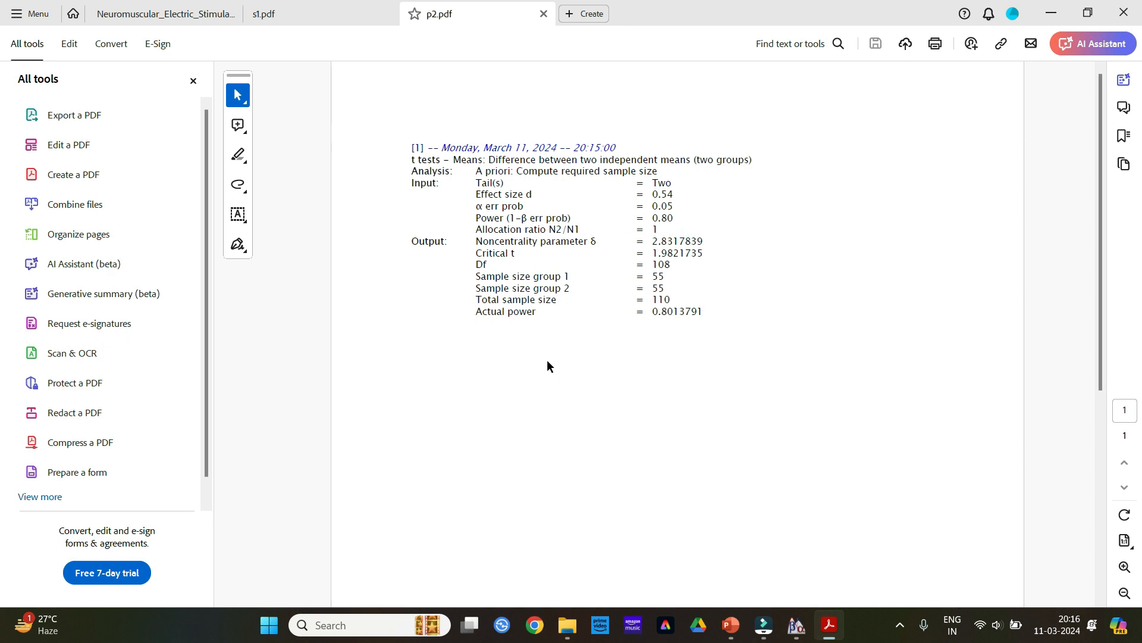